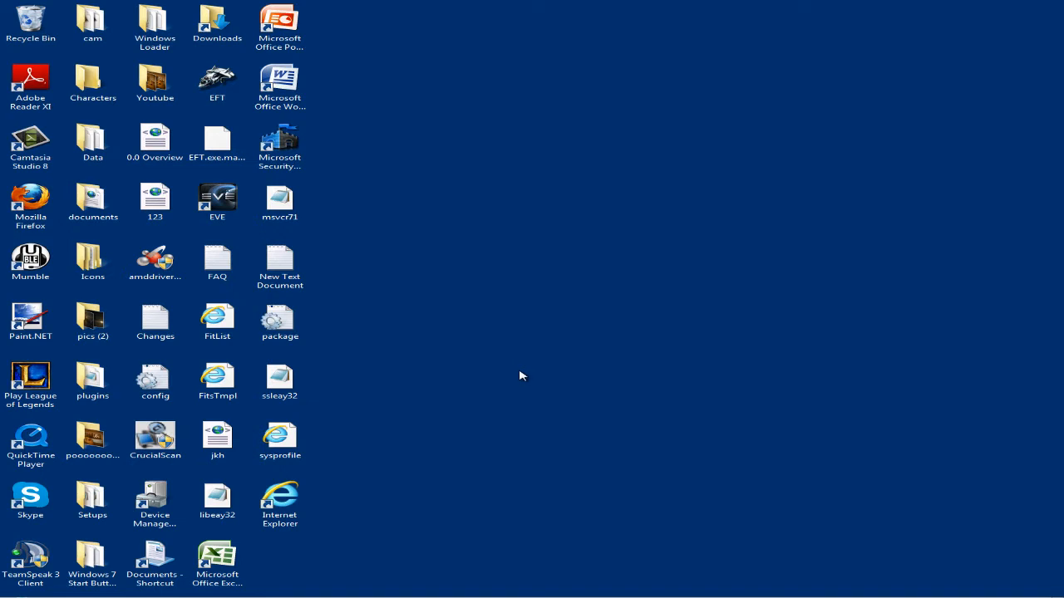
mouse_move(519, 372)
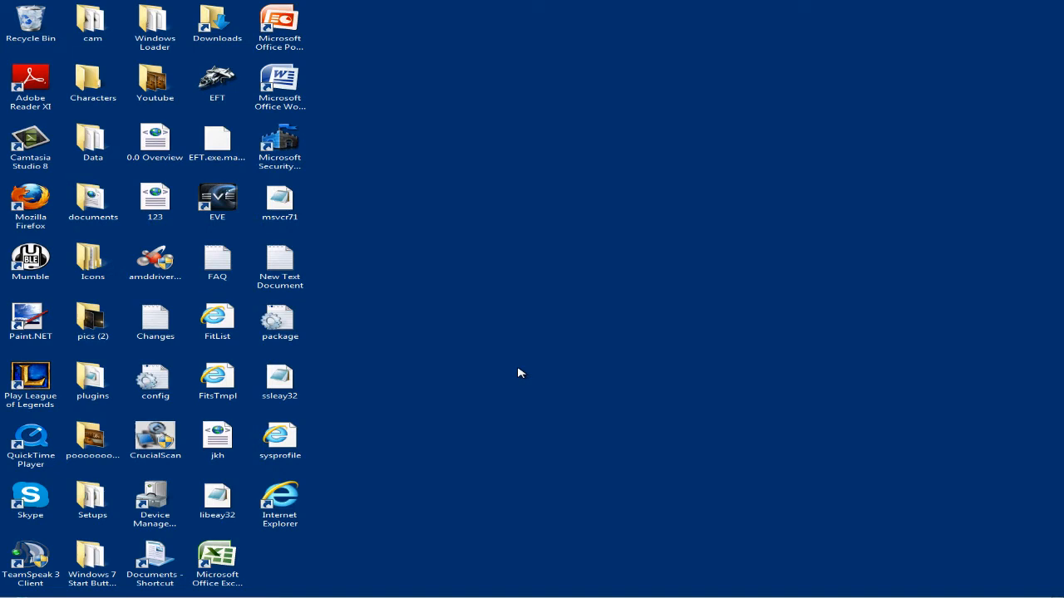
Start Internet Explorer from its desktop shortcut using Run as administrator.
click(279, 502)
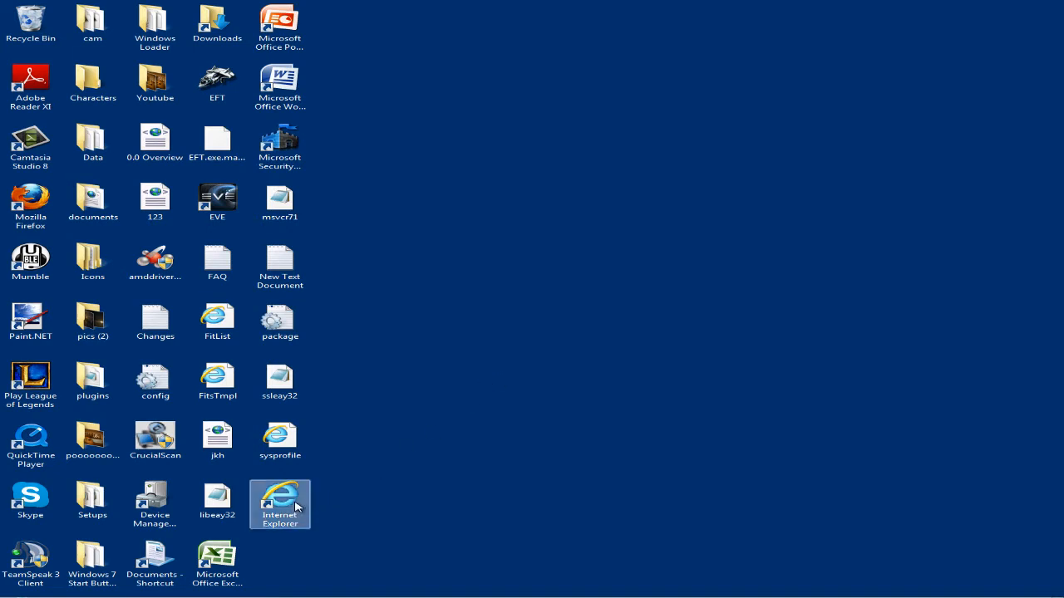
mouse_move(296, 505)
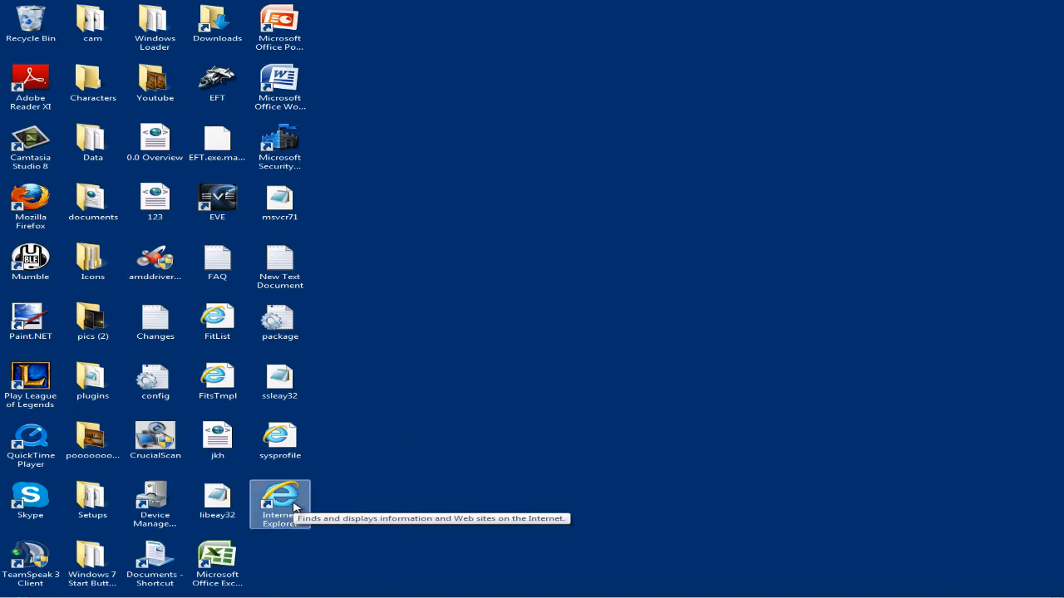
right_click(280, 505)
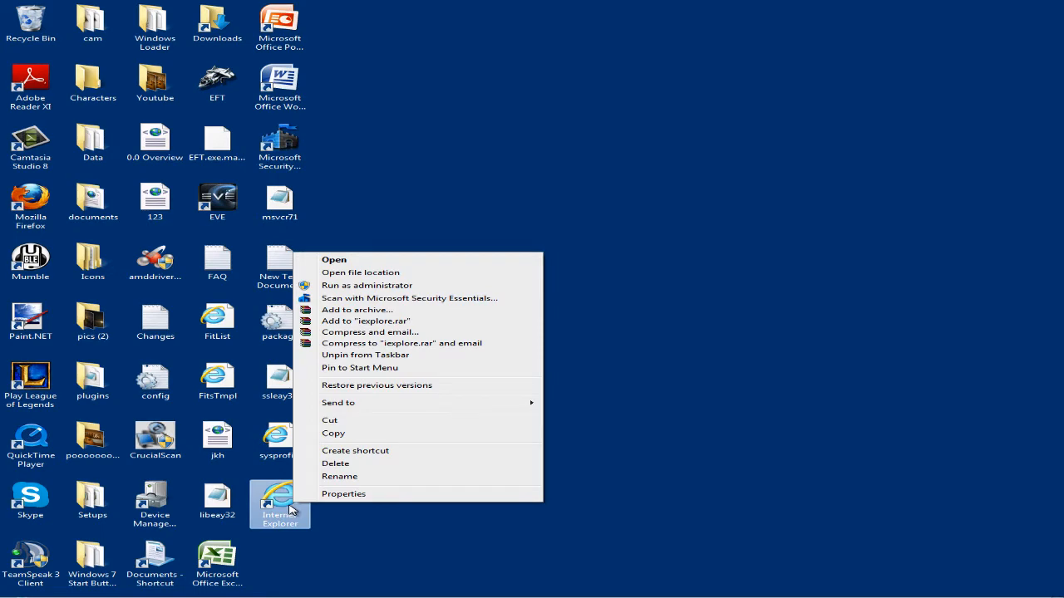
mouse_move(366, 286)
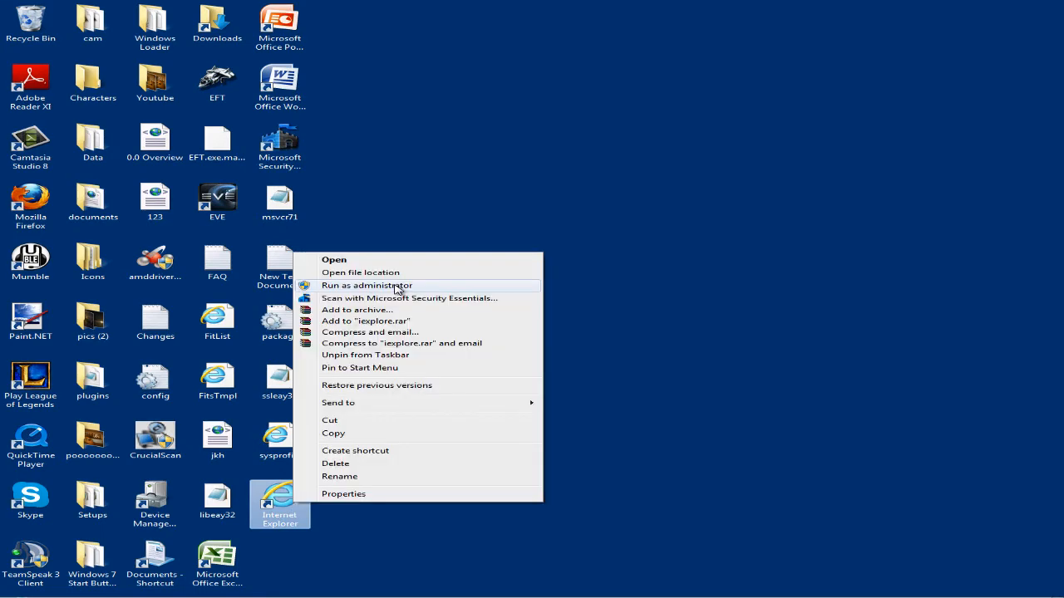
click(334, 260)
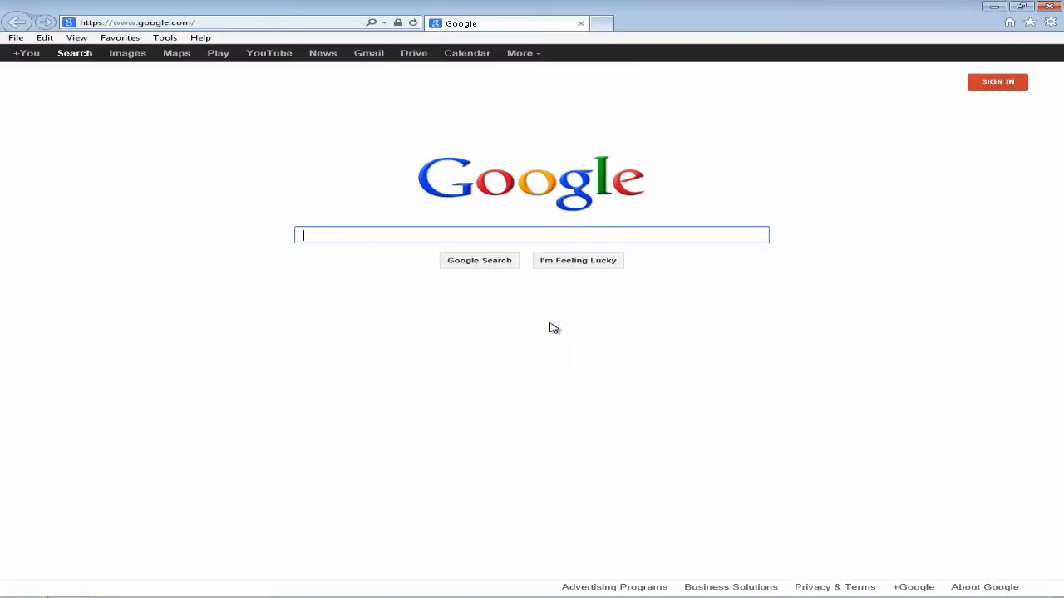
mouse_move(548, 329)
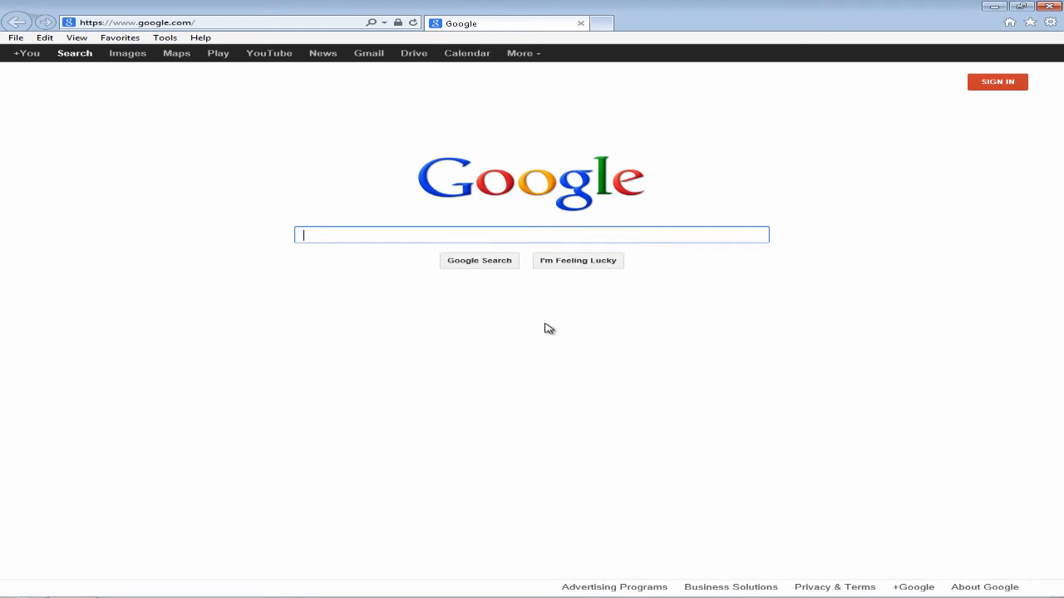
mouse_move(522, 336)
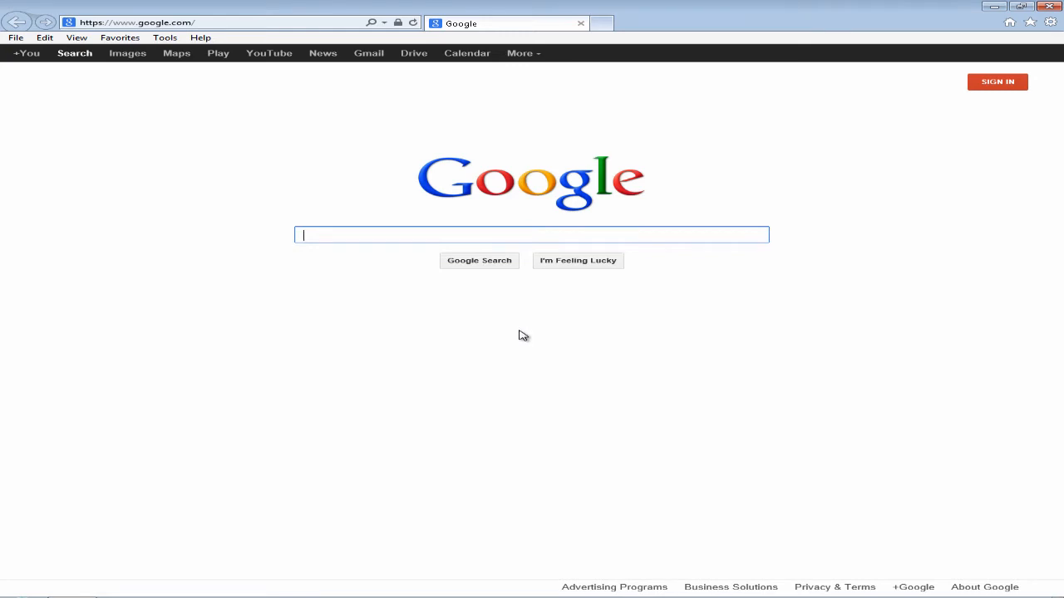
mouse_move(363, 336)
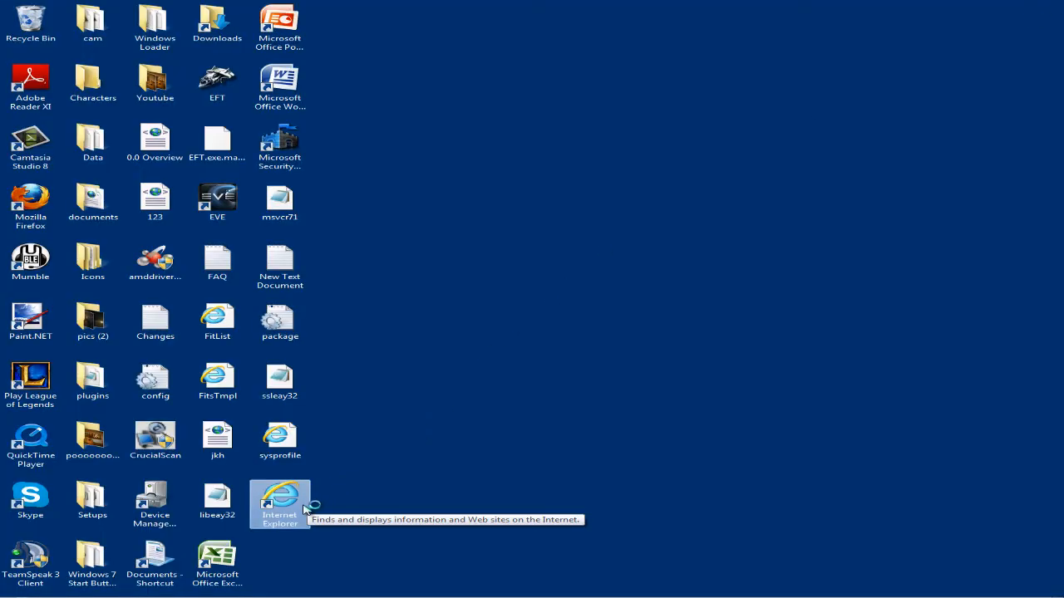
mouse_move(301, 507)
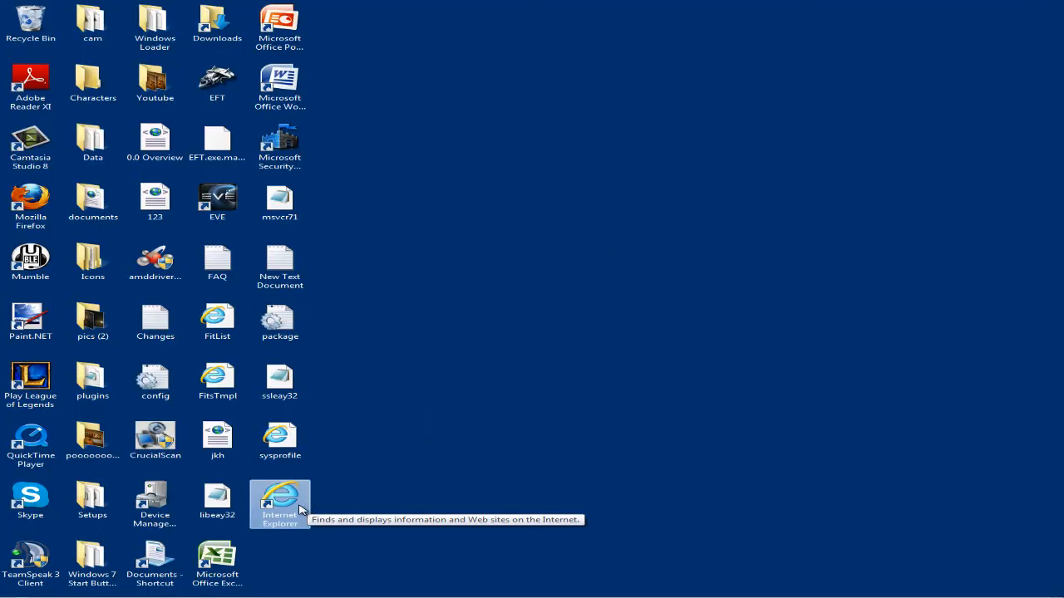
double_click(279, 499)
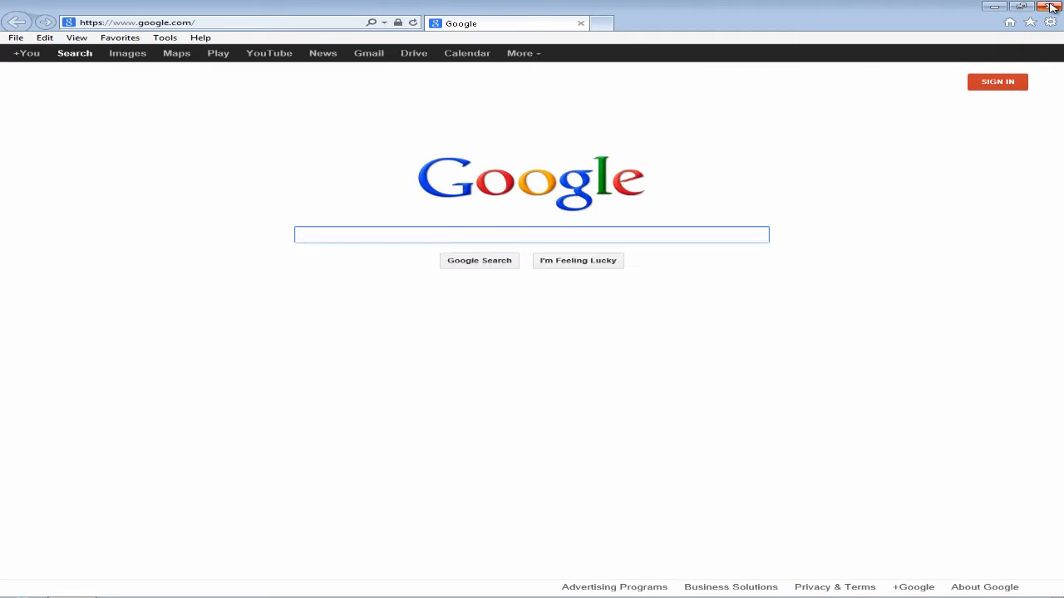
click(1045, 7)
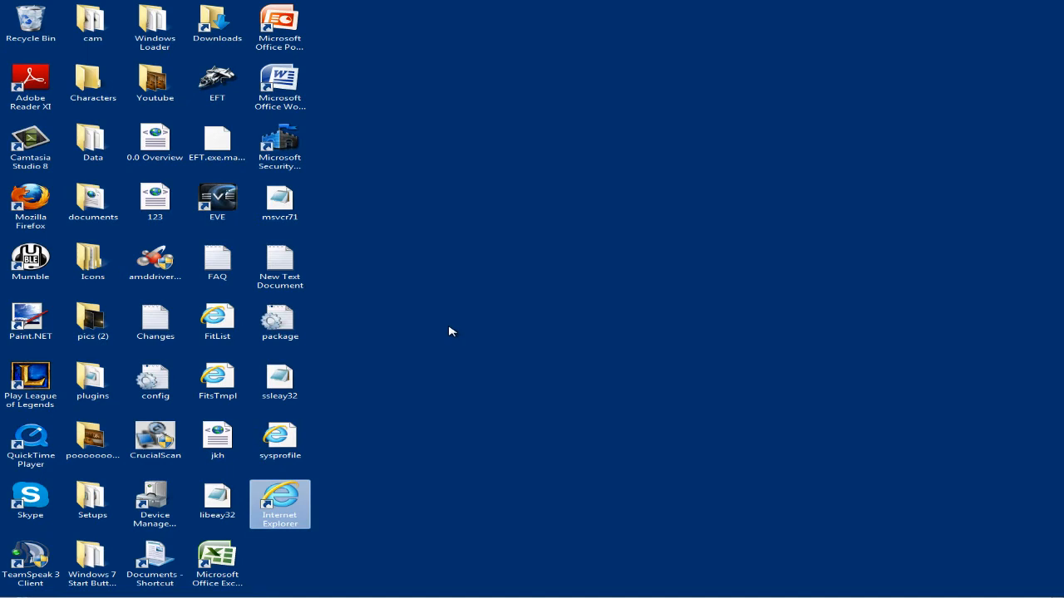
mouse_move(372, 359)
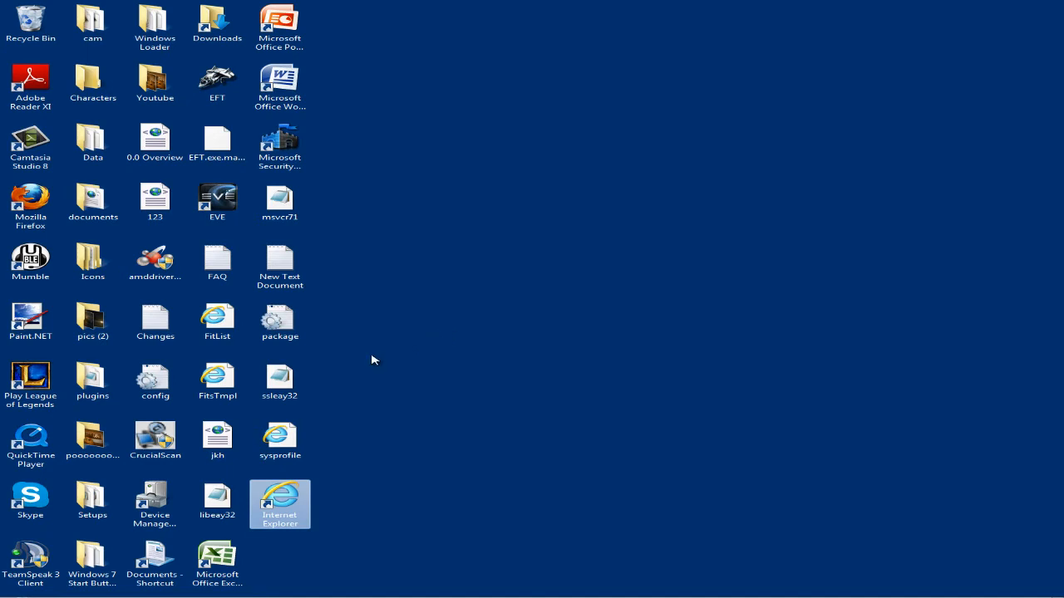
Show the context menu for the Skype desktop shortcut.
right_click(30, 495)
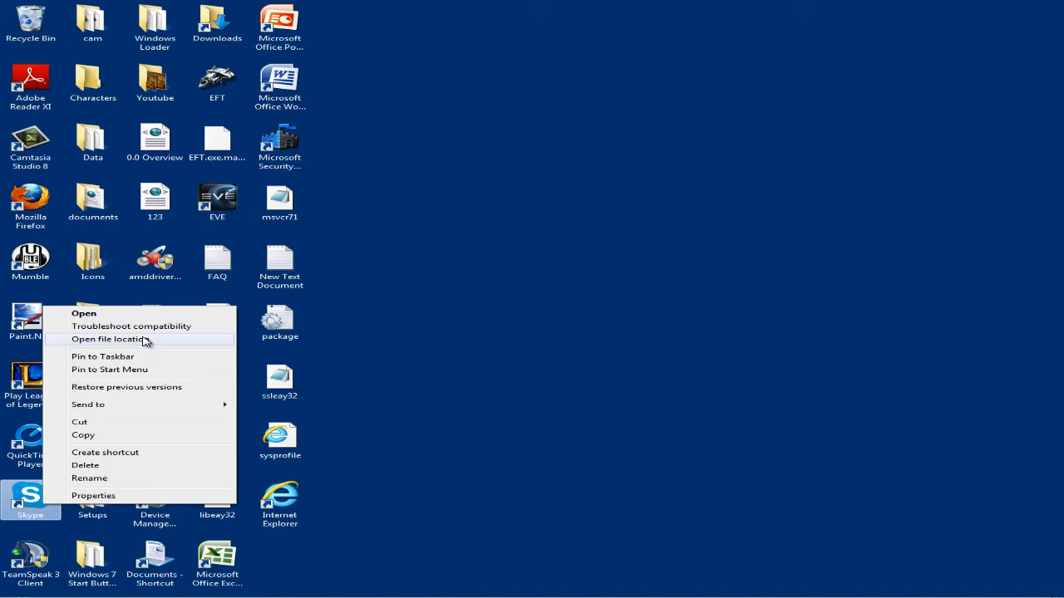
mouse_move(148, 342)
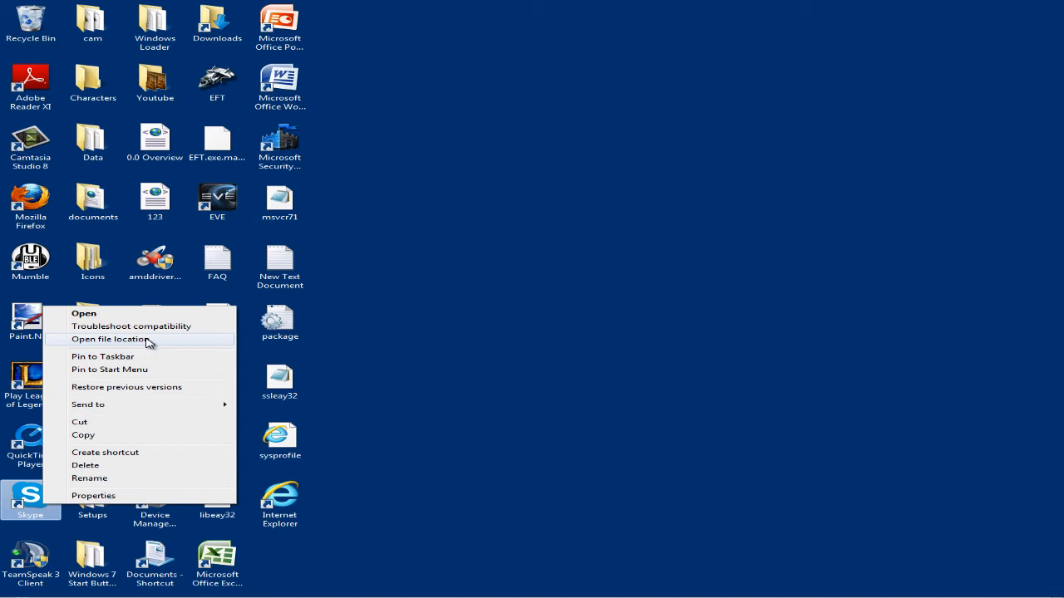
mouse_move(40, 502)
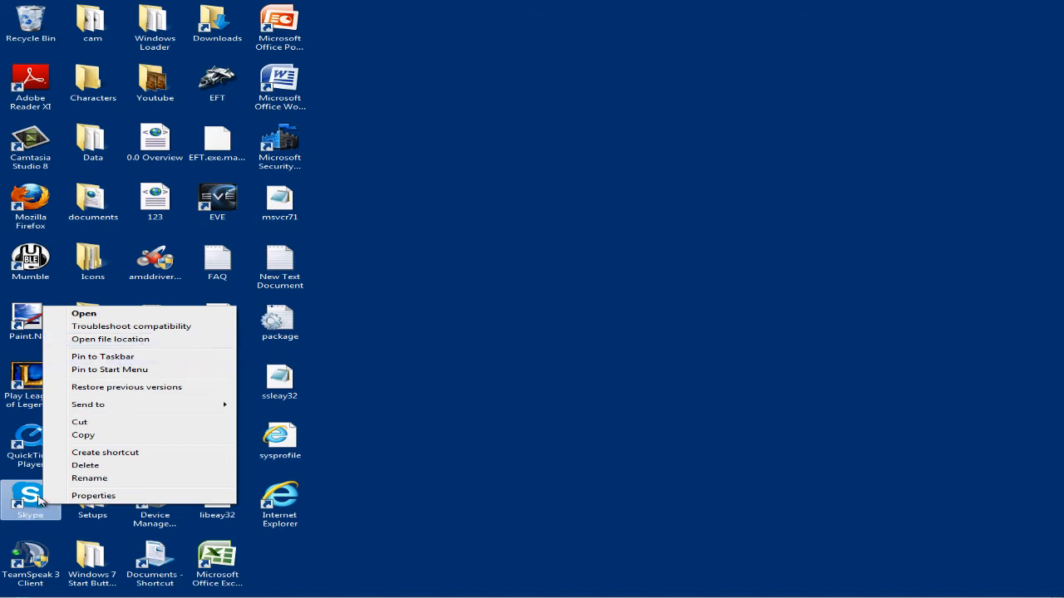
mouse_move(126, 369)
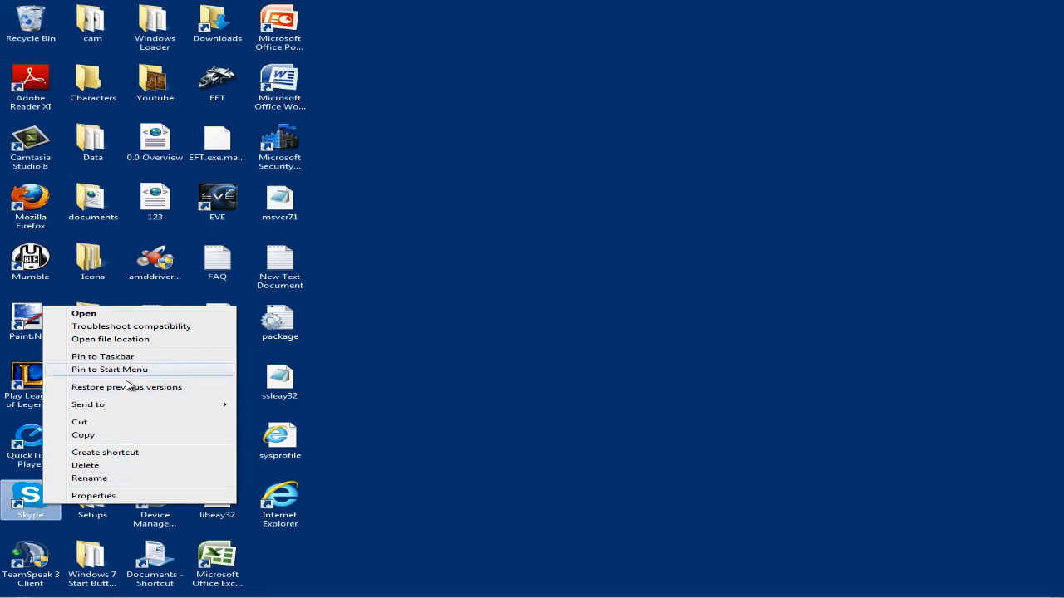
mouse_move(133, 357)
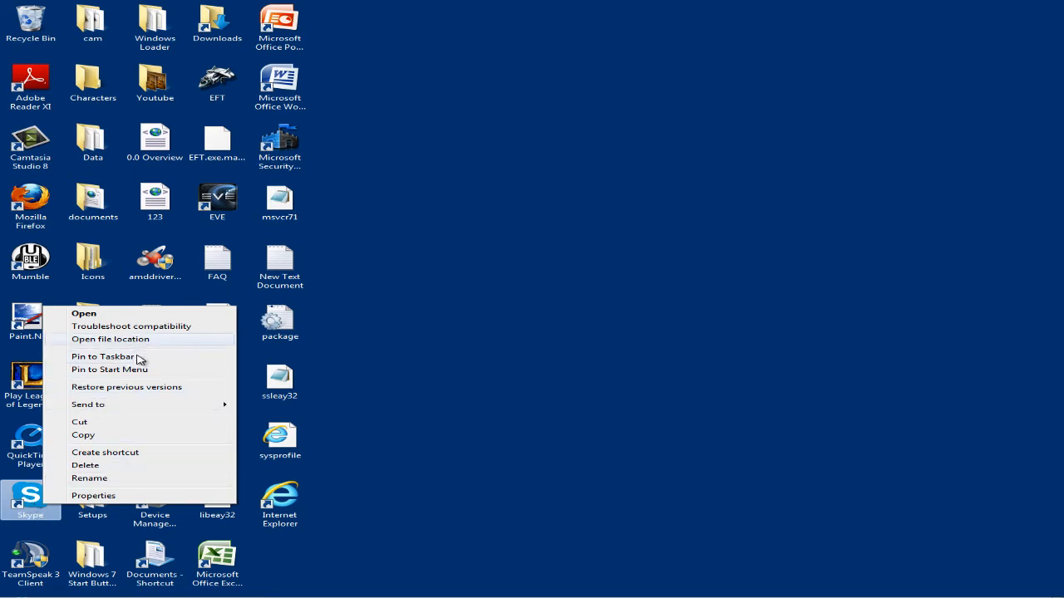
In Skype's Properties Compatibility settings, tick 'Run this program as an administrator' and confirm with OK.
click(93, 495)
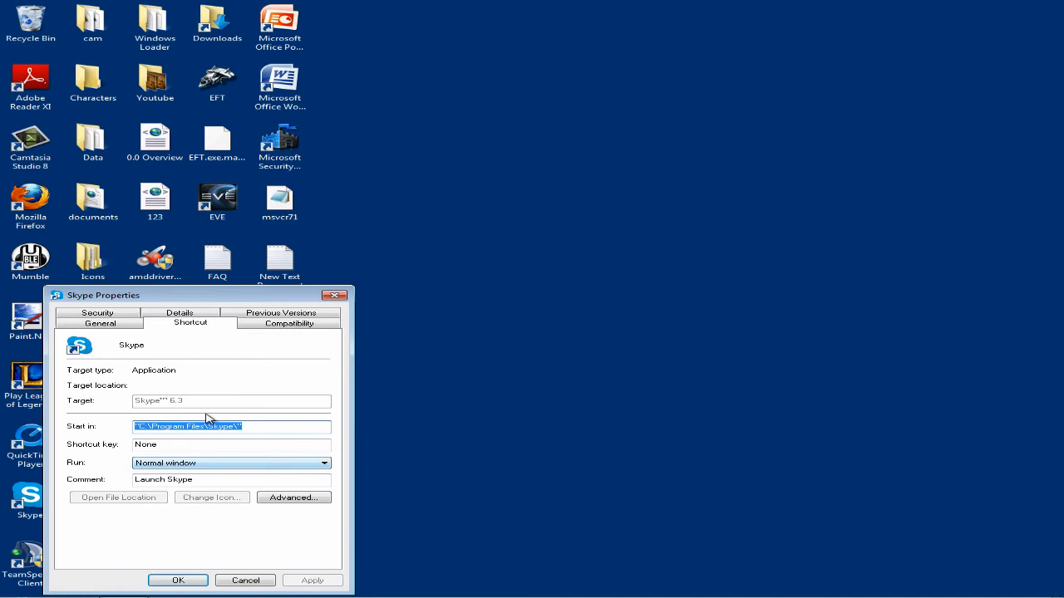
click(289, 322)
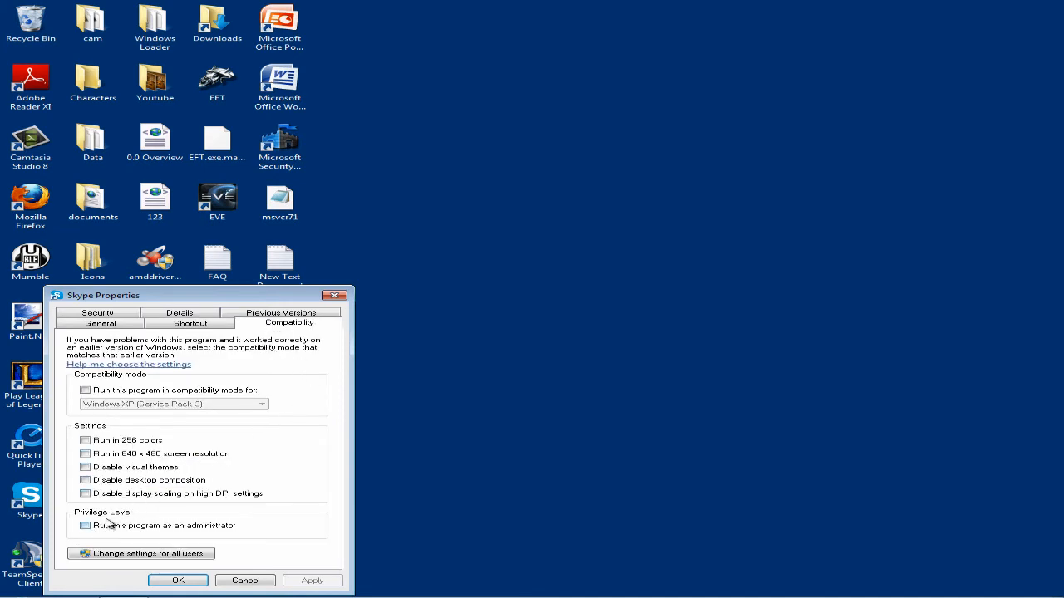
mouse_move(89, 522)
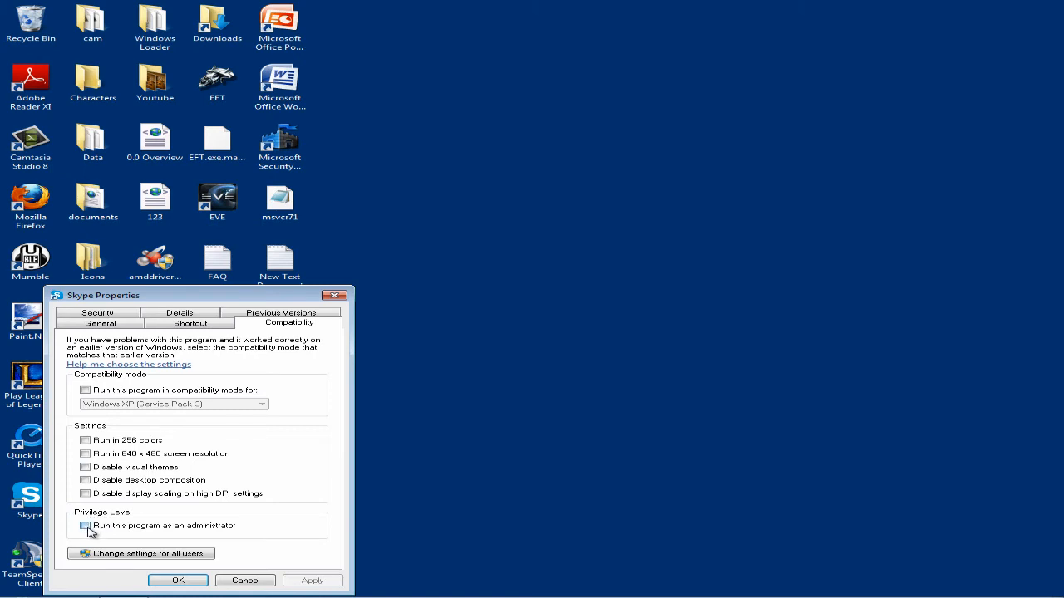
mouse_move(117, 530)
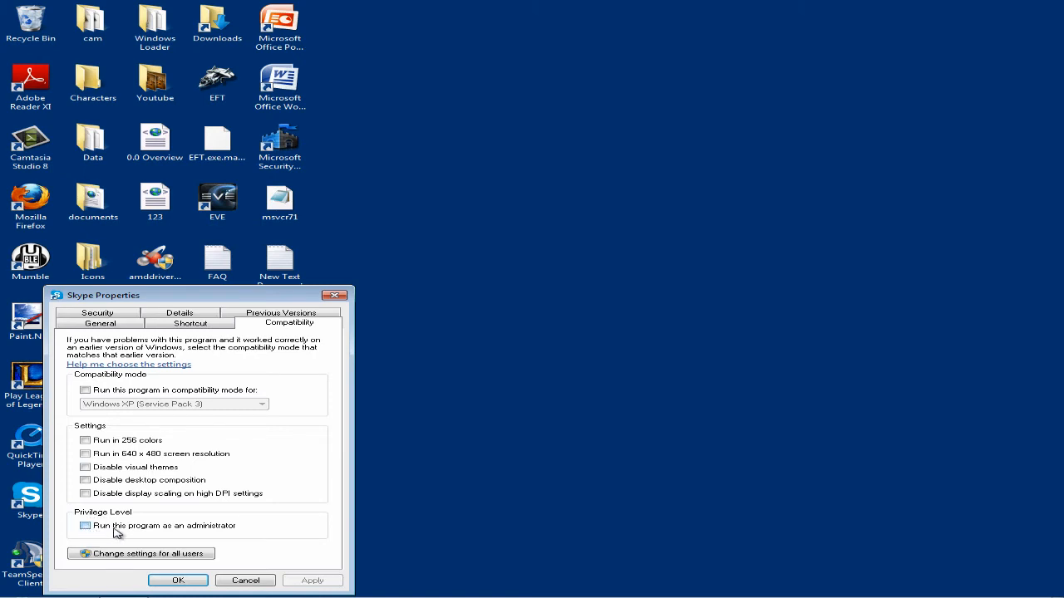
mouse_move(170, 532)
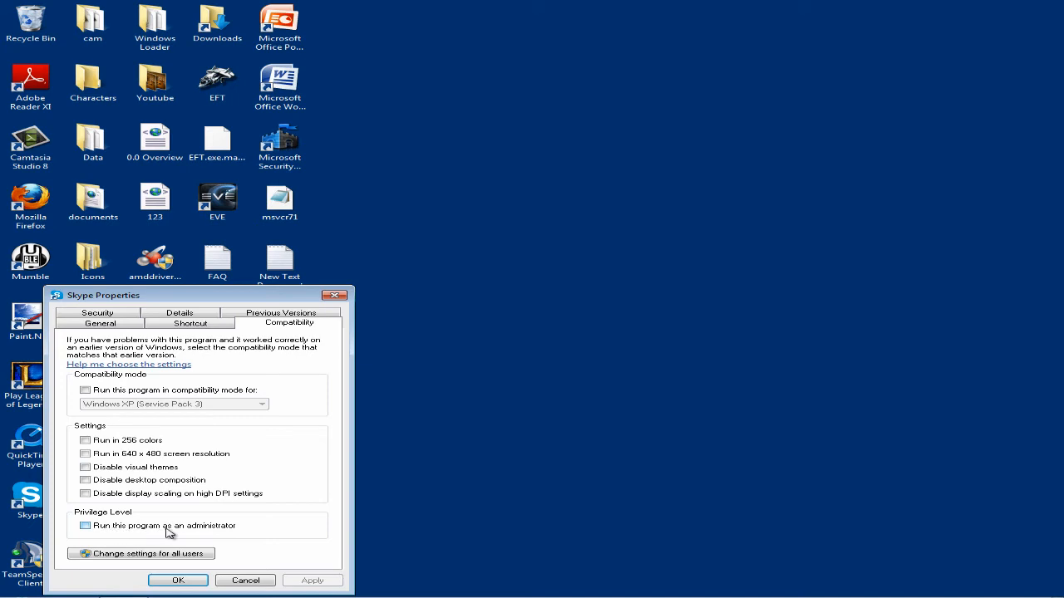
click(86, 525)
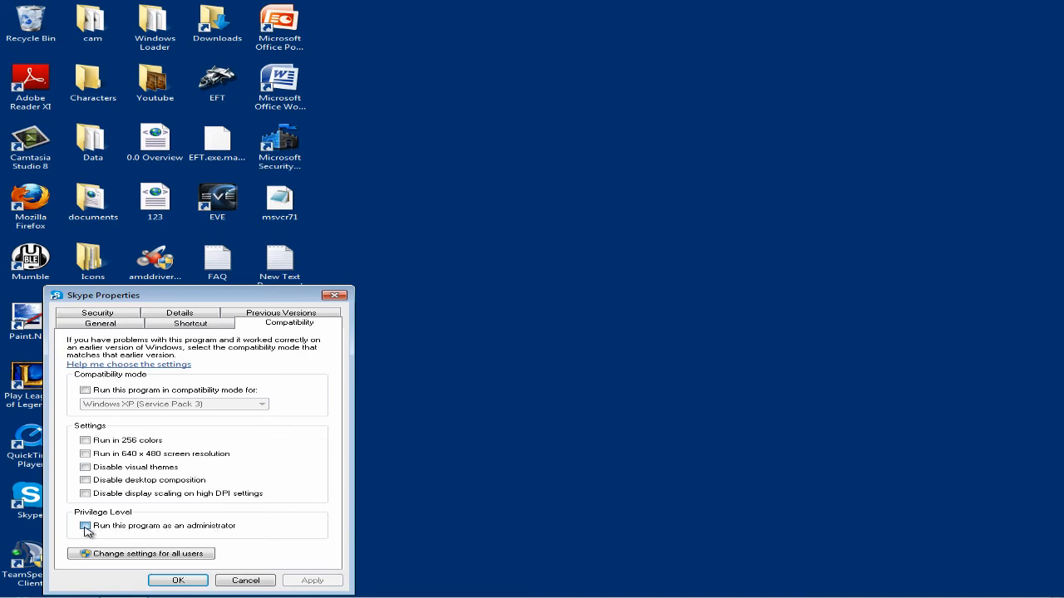
click(85, 525)
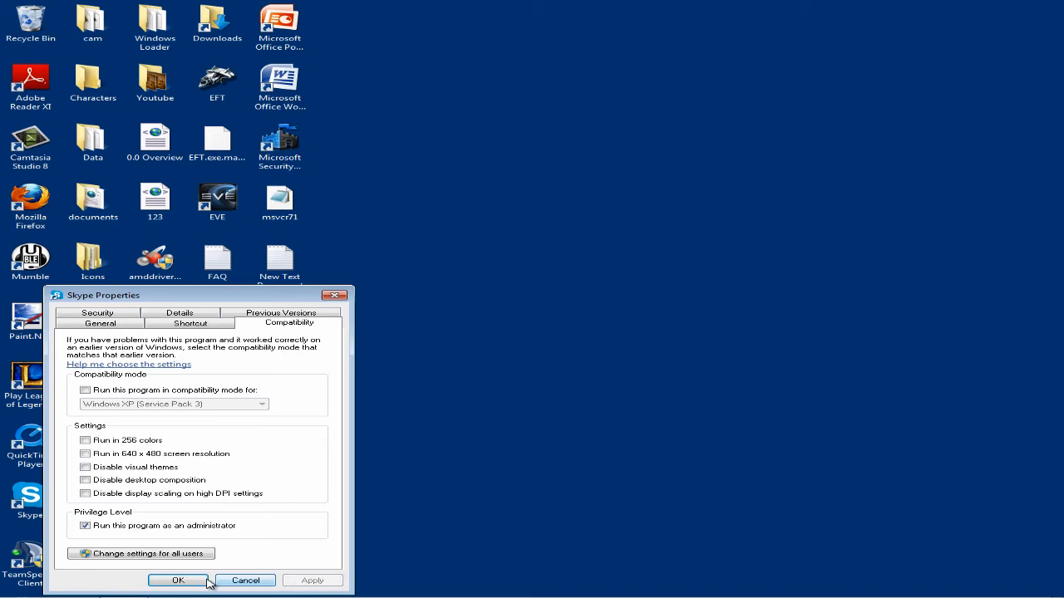
click(176, 580)
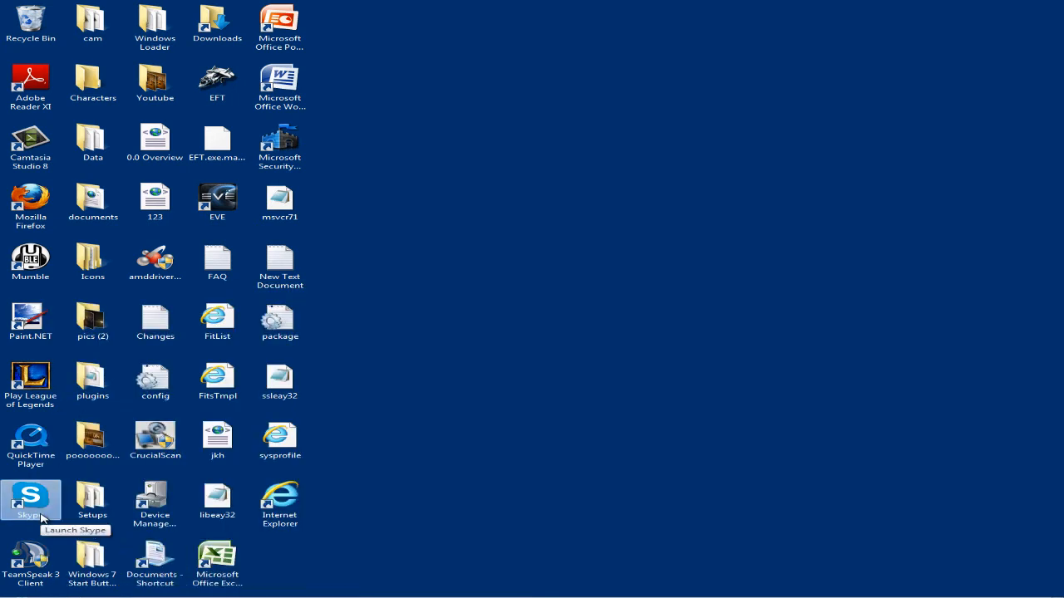
double_click(30, 499)
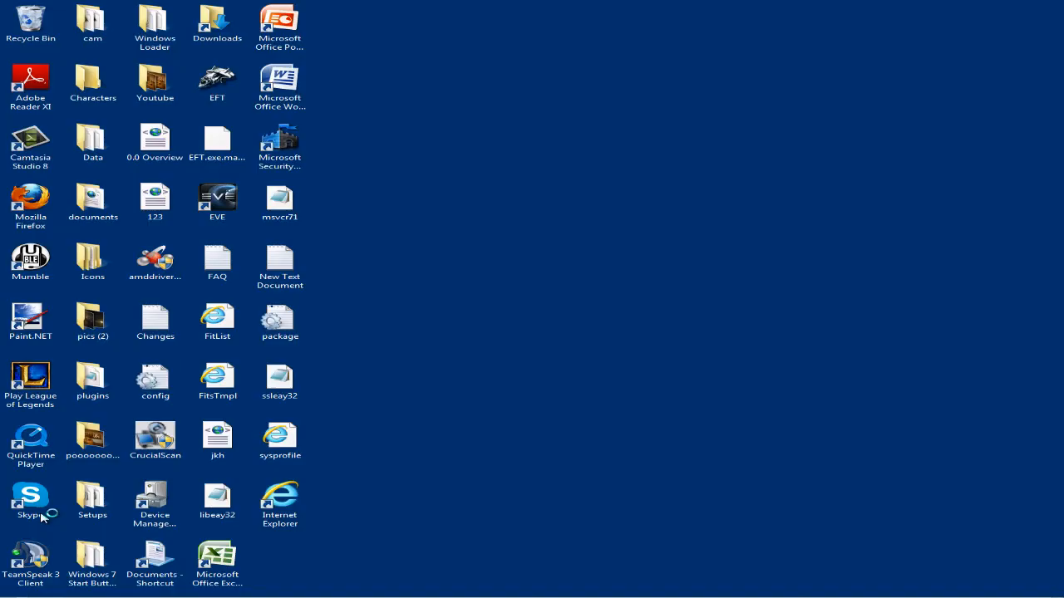
double_click(29, 499)
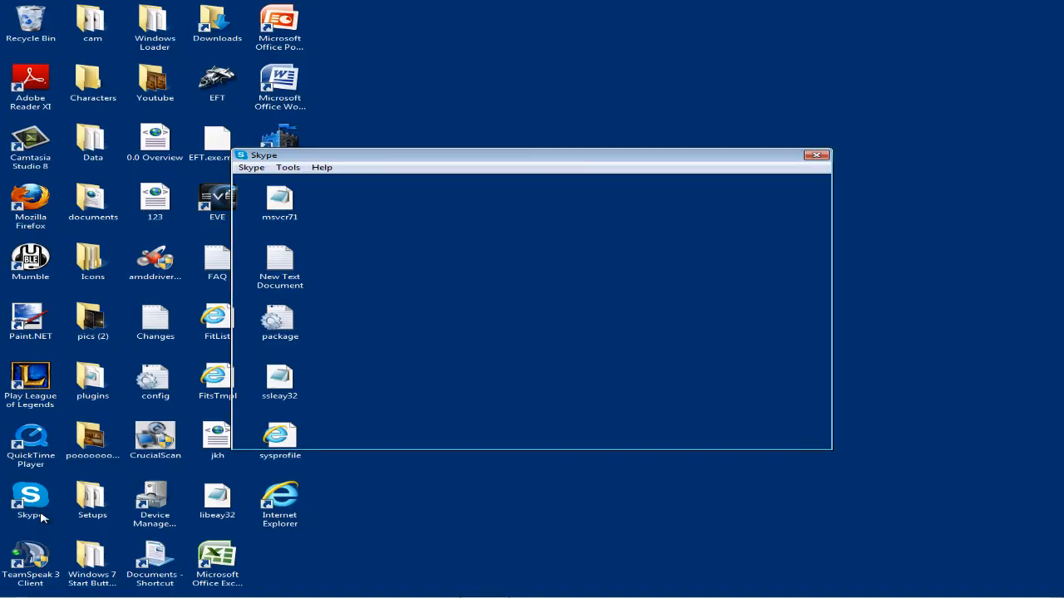
click(30, 499)
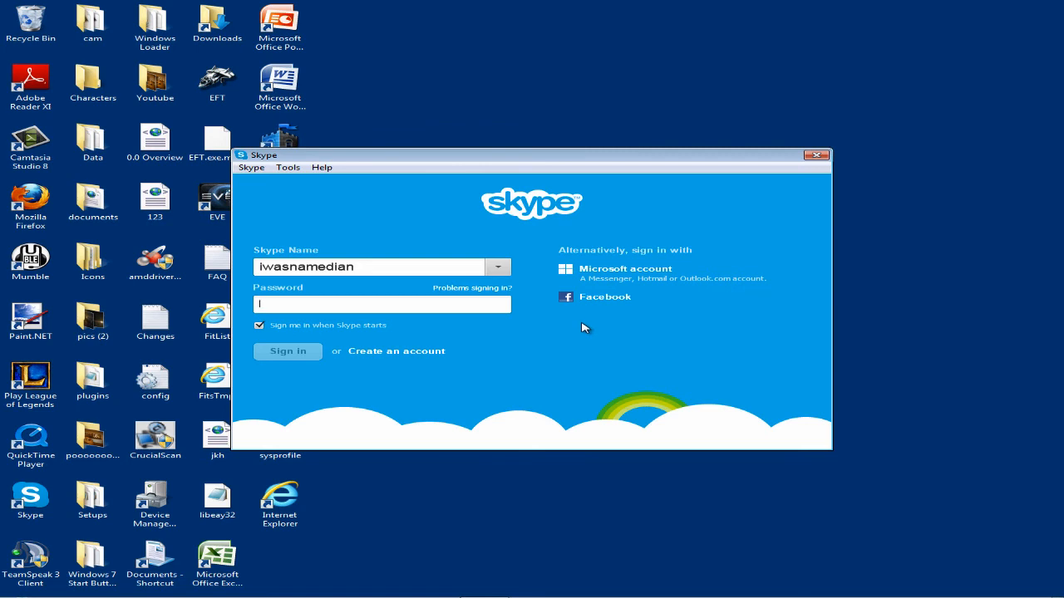
click(816, 157)
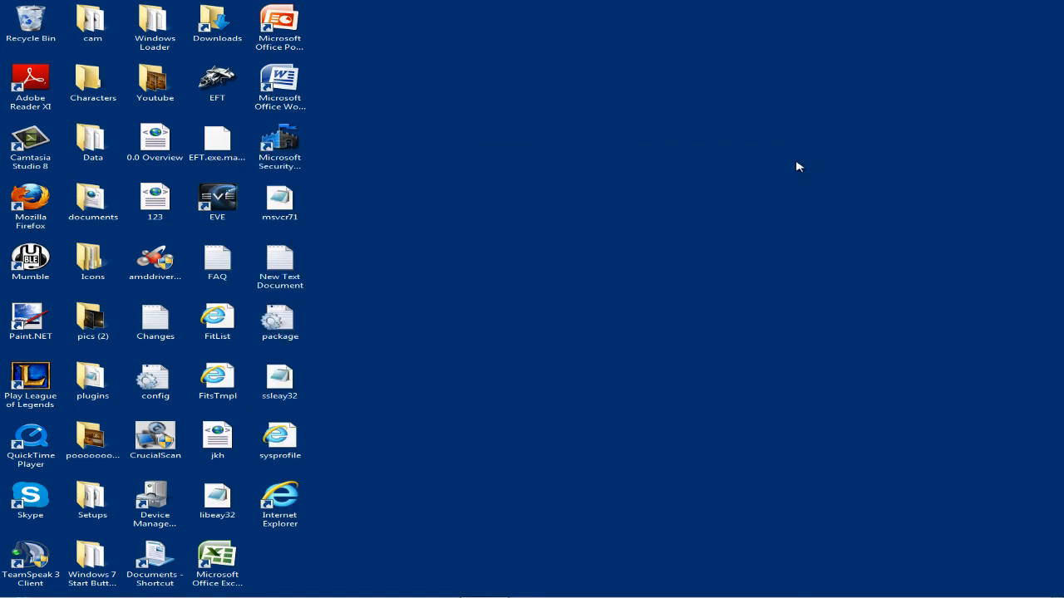
click(29, 495)
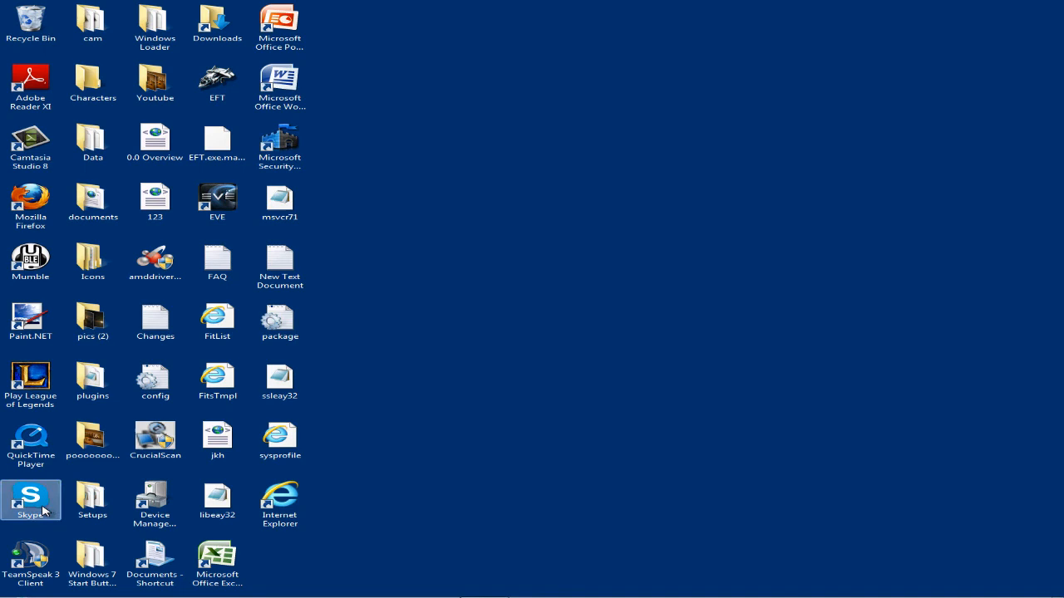
mouse_move(446, 415)
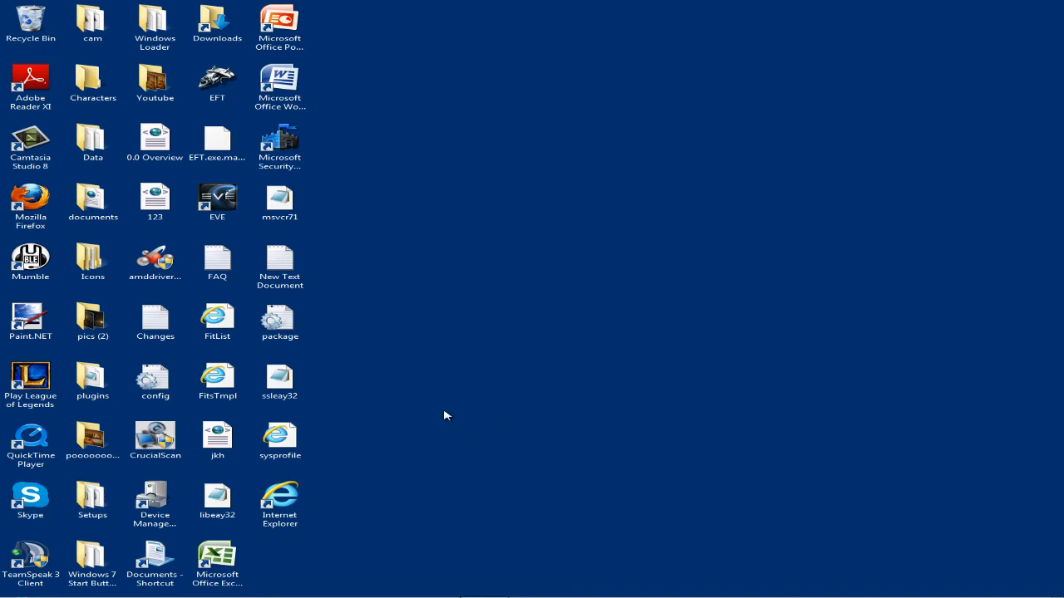
click(30, 498)
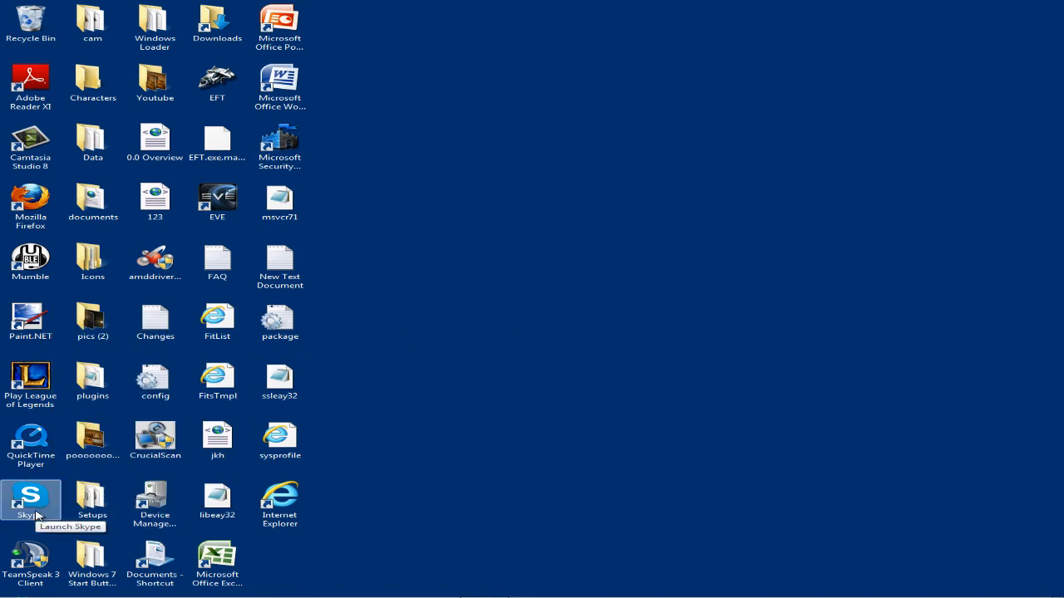
mouse_move(154, 498)
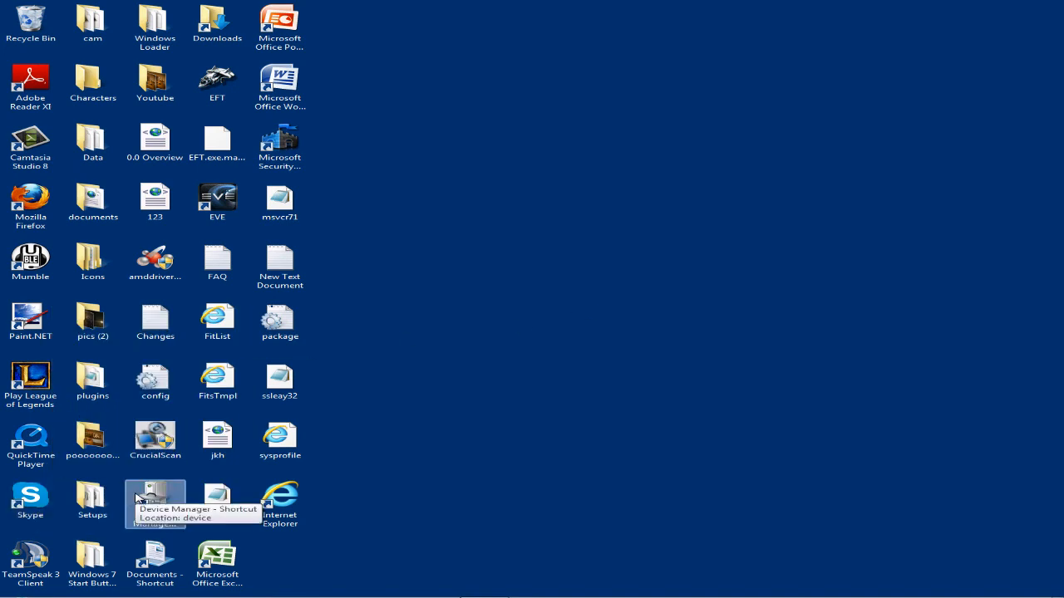
mouse_move(523, 388)
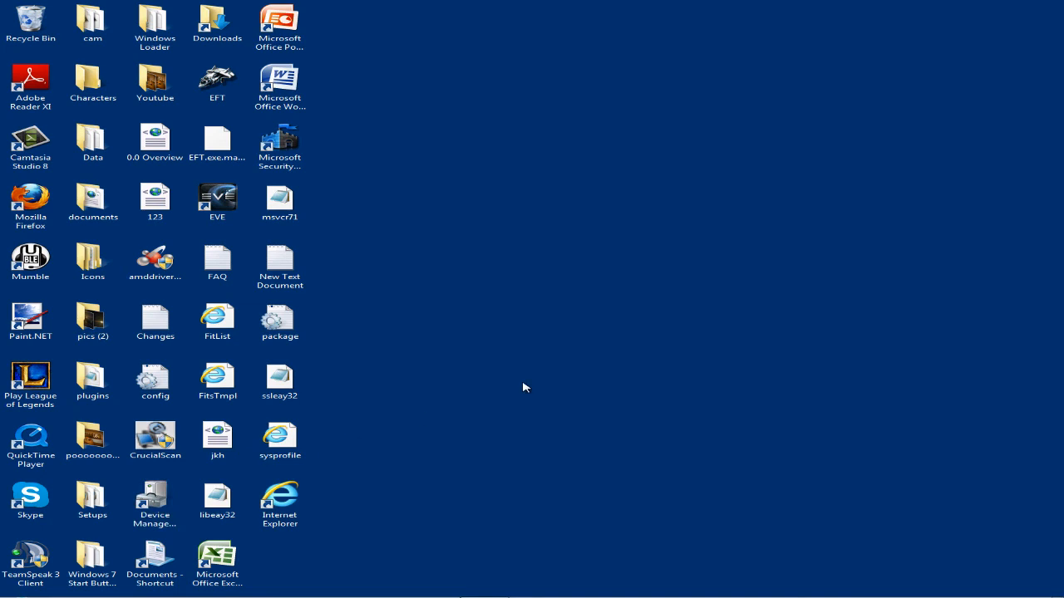